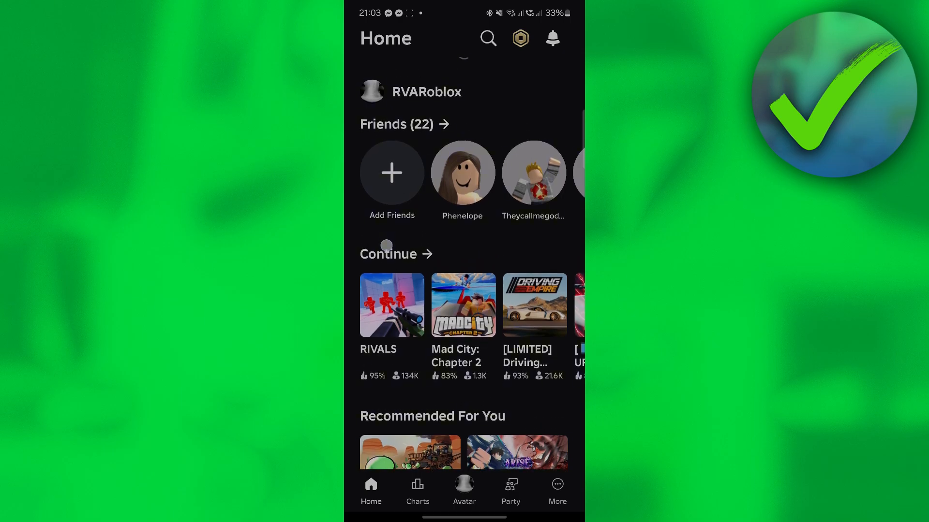
# - Scroll the RIVALS game page between its top and the 95% rating box with vote buttons
pyautogui.scroll(3)
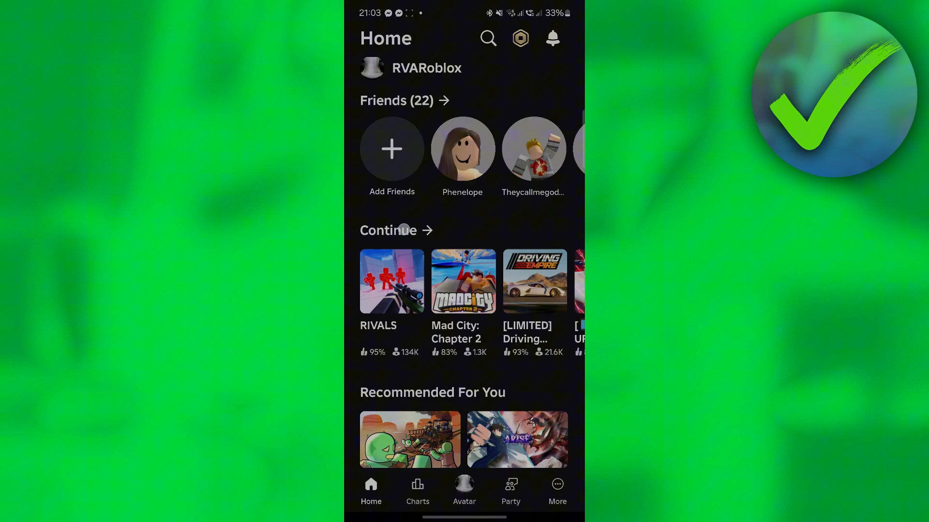
pyautogui.scroll(-3)
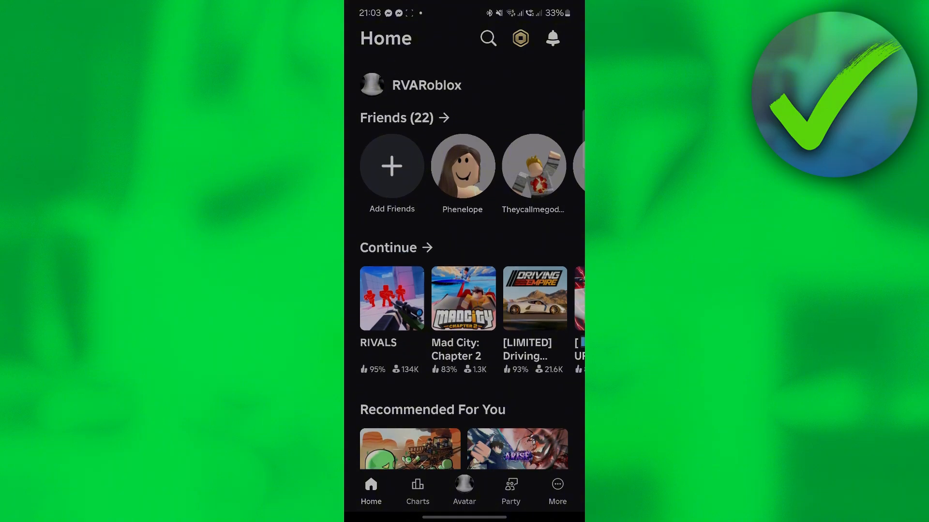
pyautogui.scroll(3)
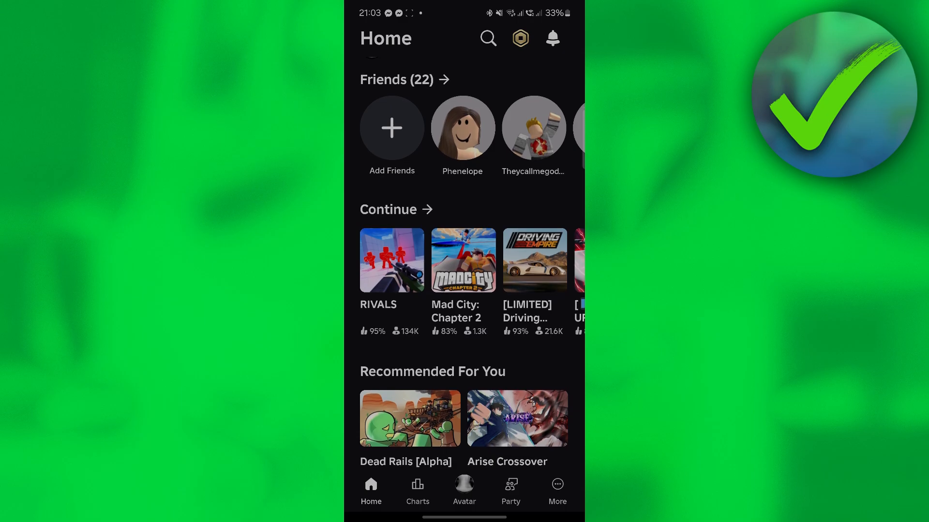
pyautogui.scroll(3)
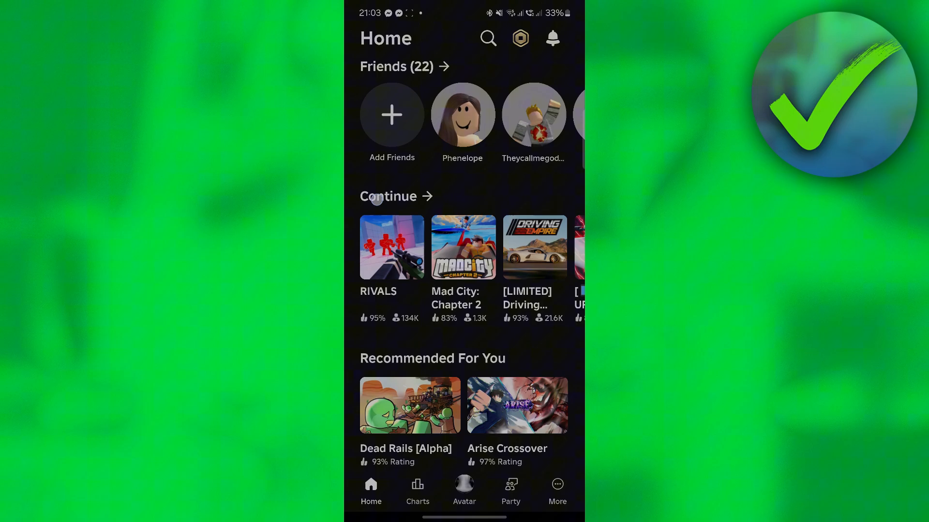
pyautogui.scroll(-3)
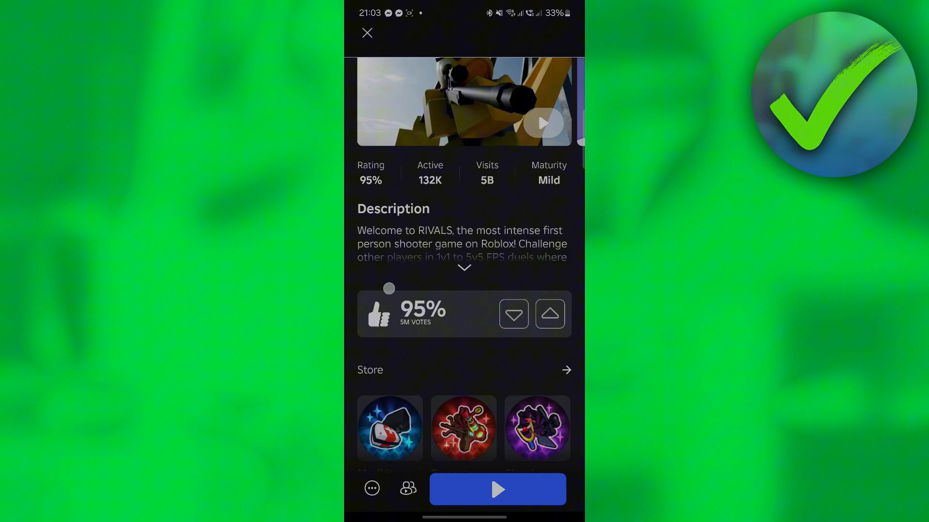
pyautogui.scroll(3)
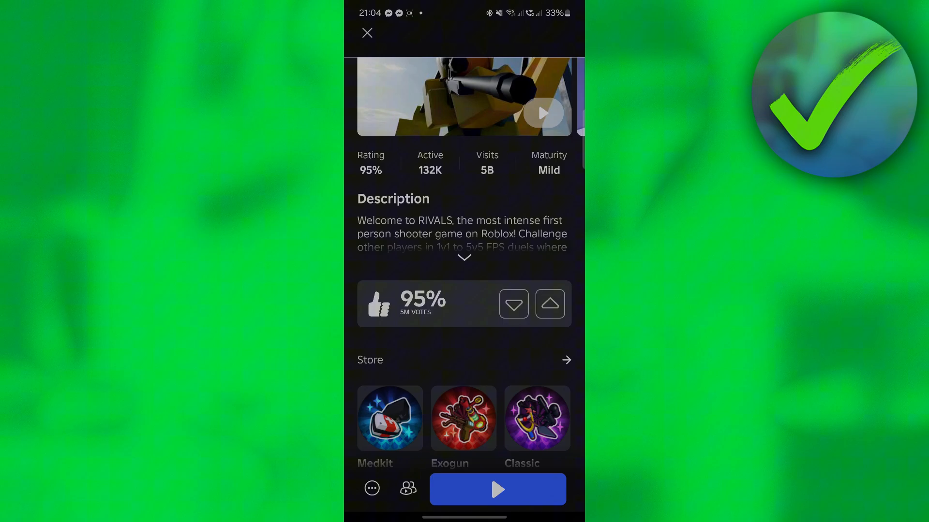
pyautogui.scroll(3)
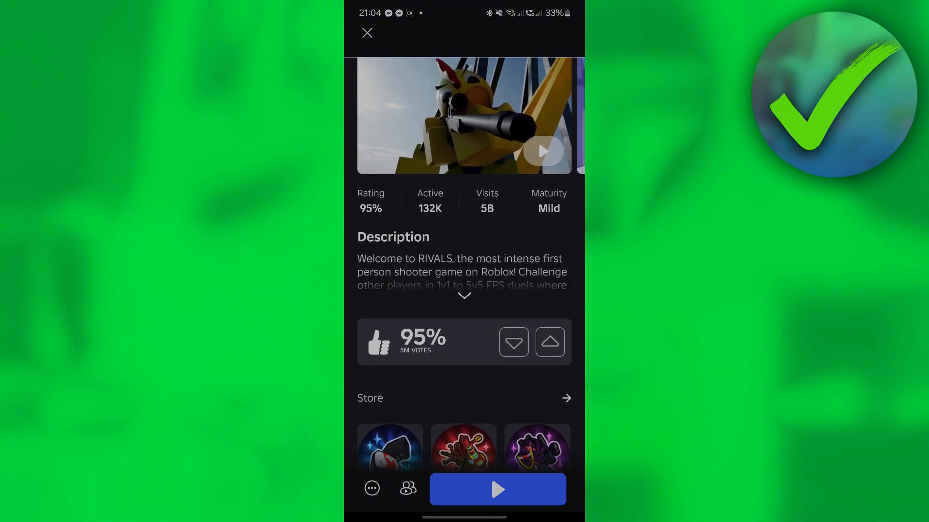
pyautogui.scroll(3)
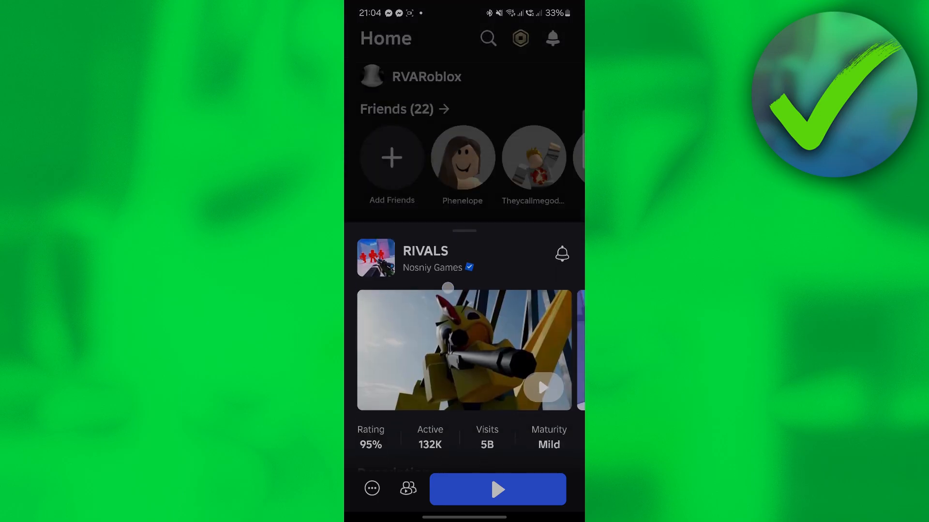
# - Dismiss the RIVALS sheet, go to More, and scroll down to Settings
pyautogui.scroll(3)
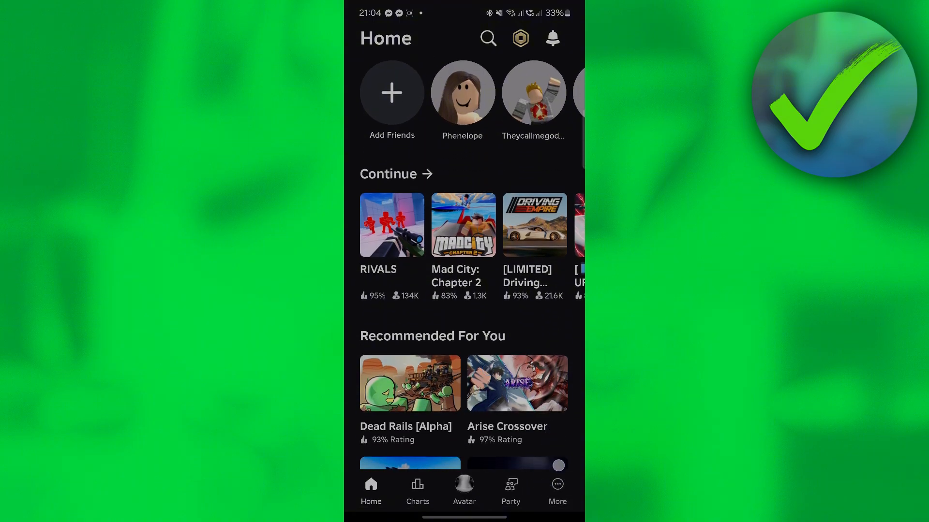
pyautogui.click(556, 491)
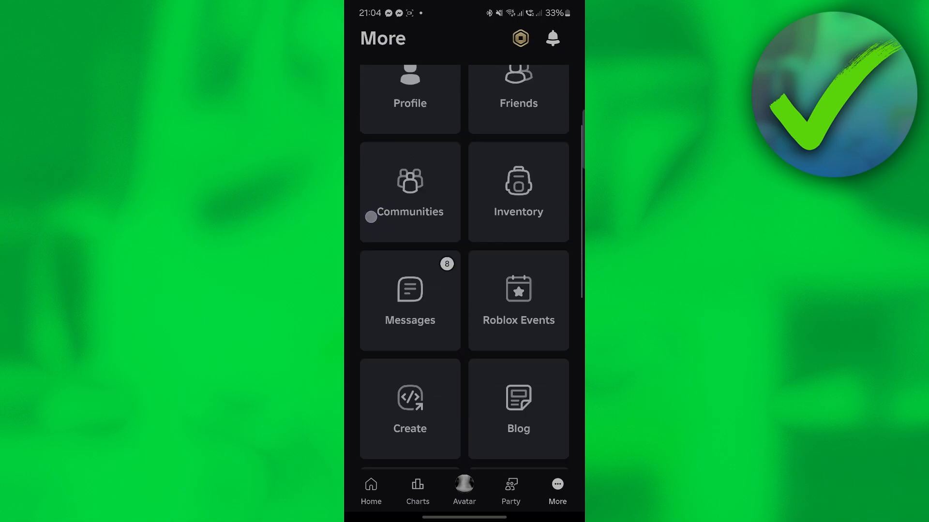
pyautogui.scroll(-3)
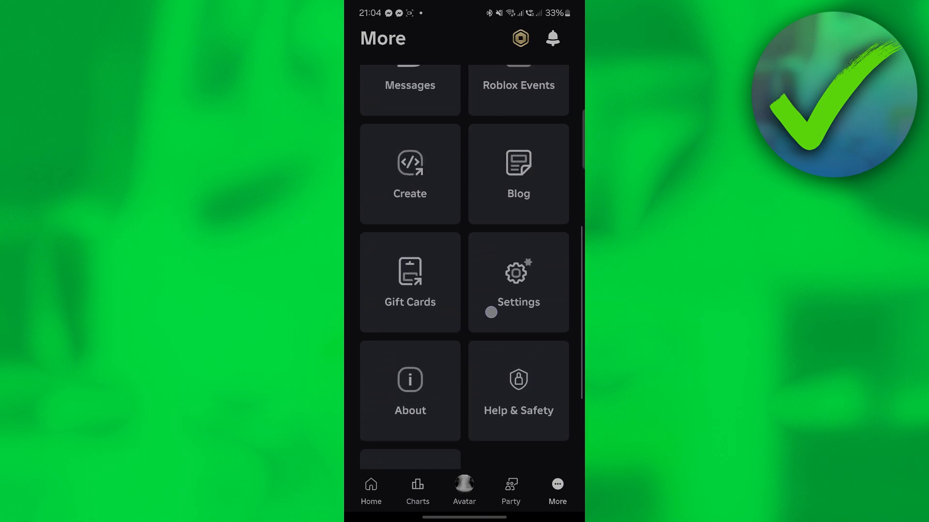
# - Open Settings' Account Info, open the email edit dialog, and close it without changes
pyautogui.click(518, 282)
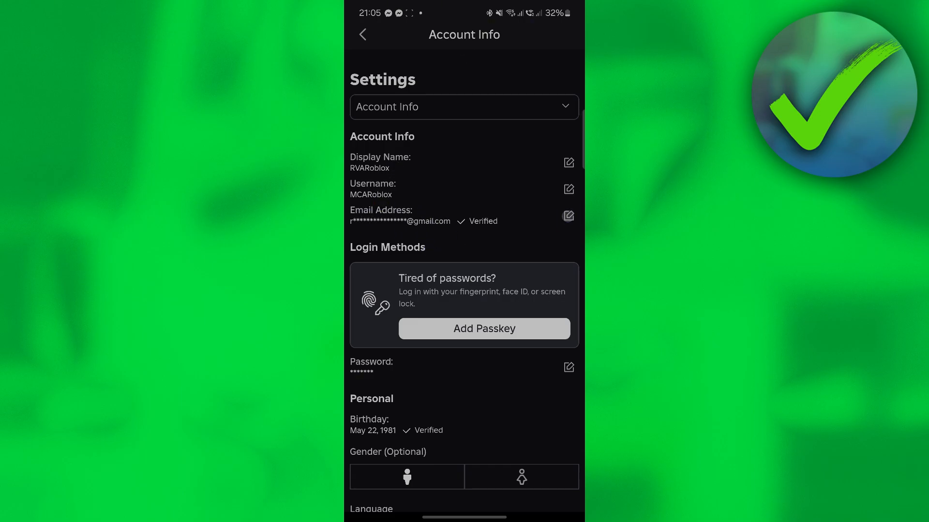
pyautogui.click(568, 215)
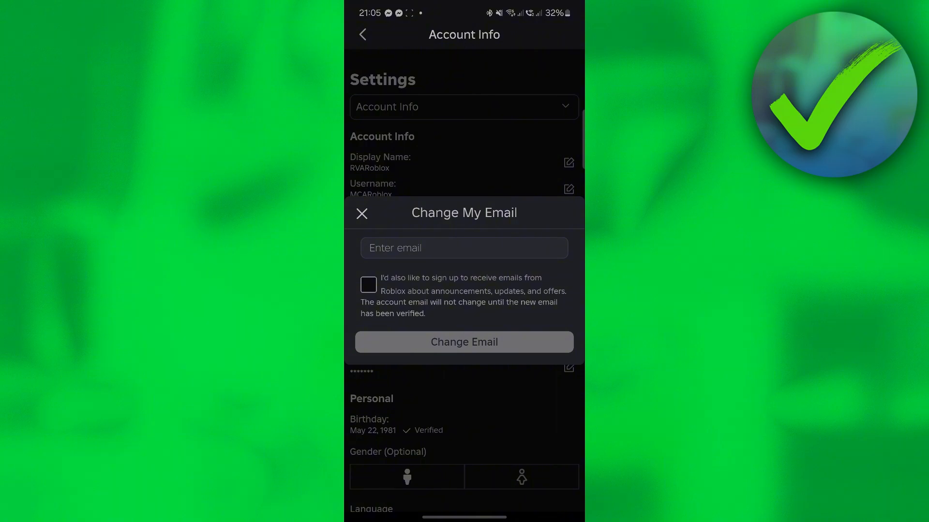
pyautogui.click(362, 214)
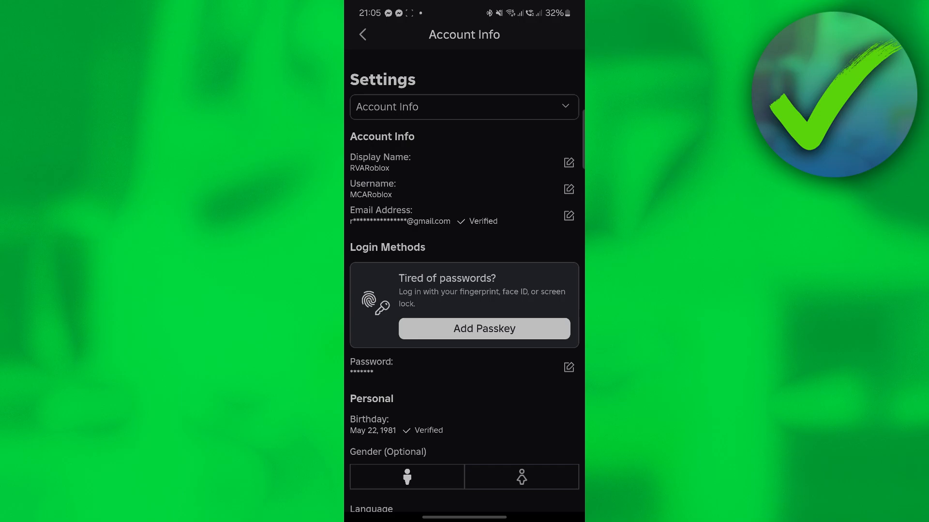
# - Back out through Settings and More, then return Home to the RIVALS page
pyautogui.click(361, 33)
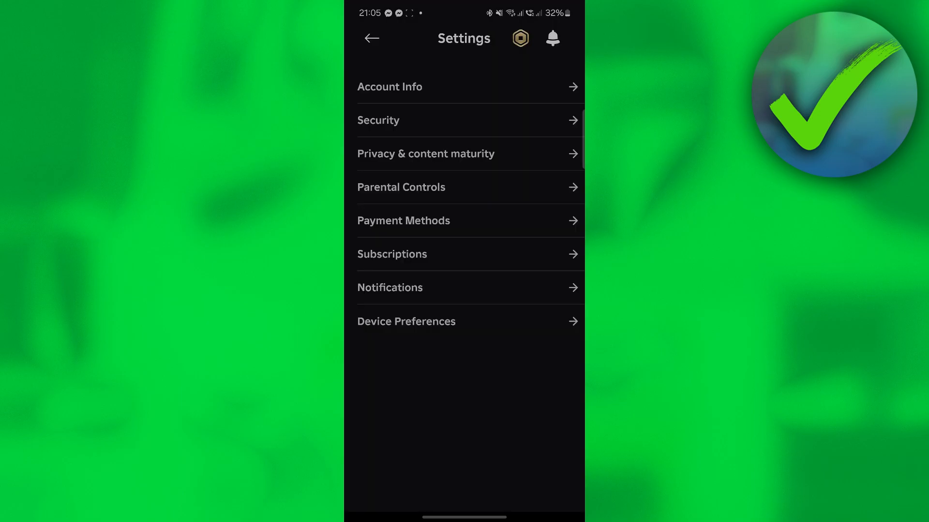
pyautogui.click(371, 37)
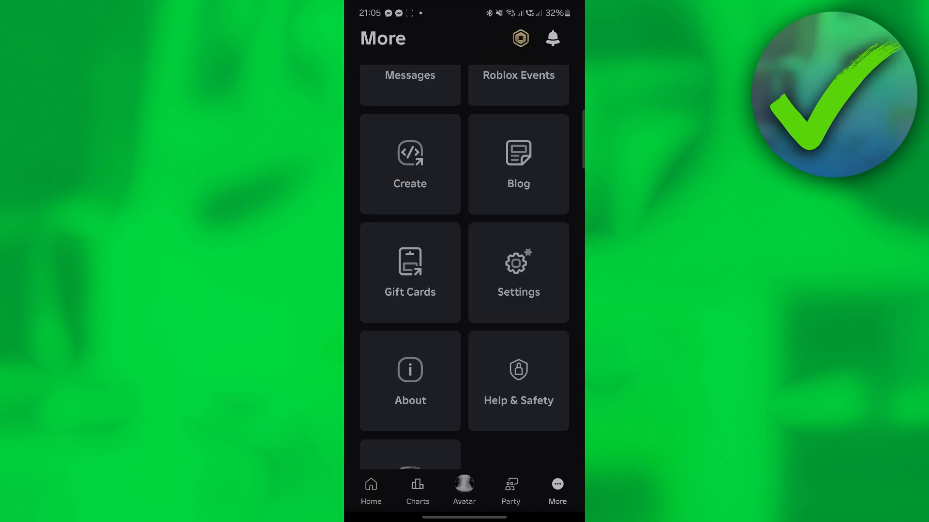
pyautogui.click(371, 490)
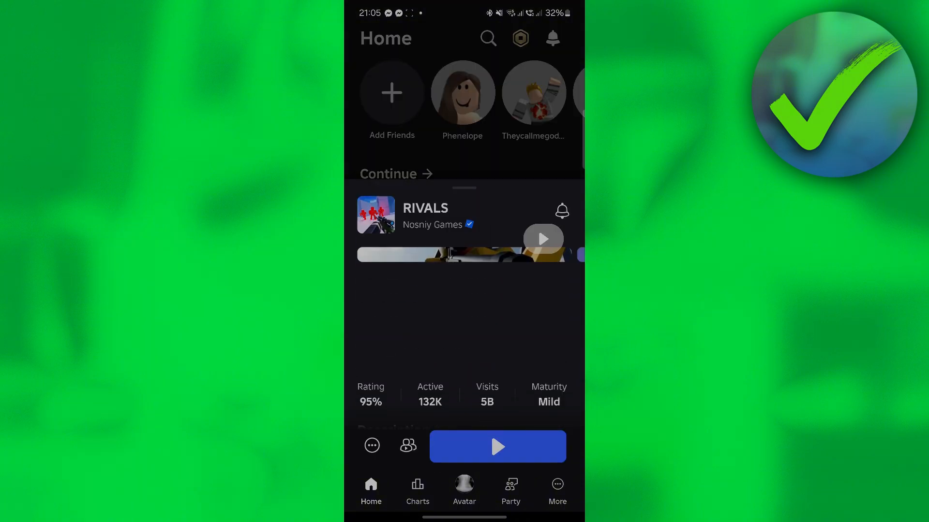